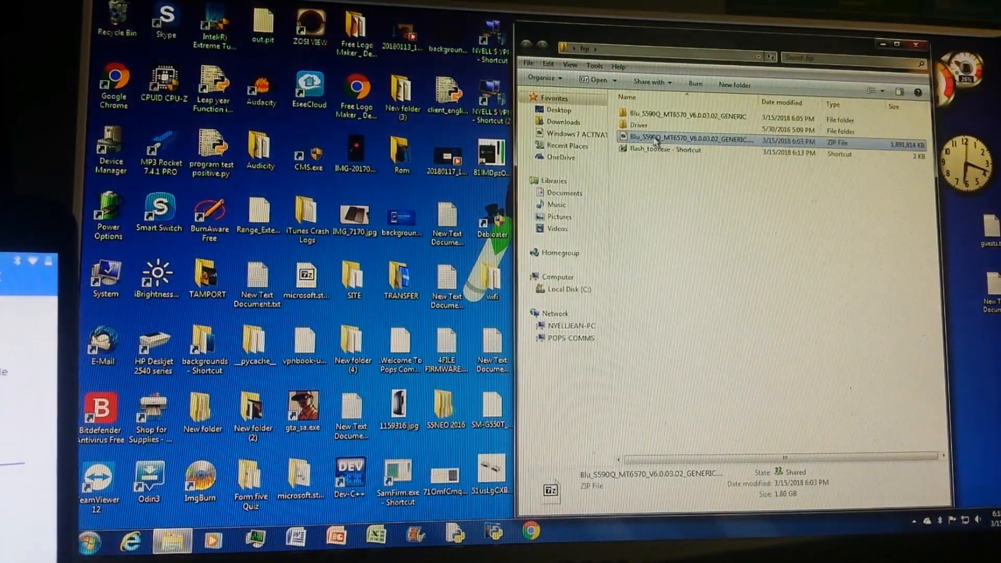
- Launch flash_tool.exe from the frp folder to show SP Flash Tool's Download tab
{"action": "double_click", "coordinate": [640, 125]}
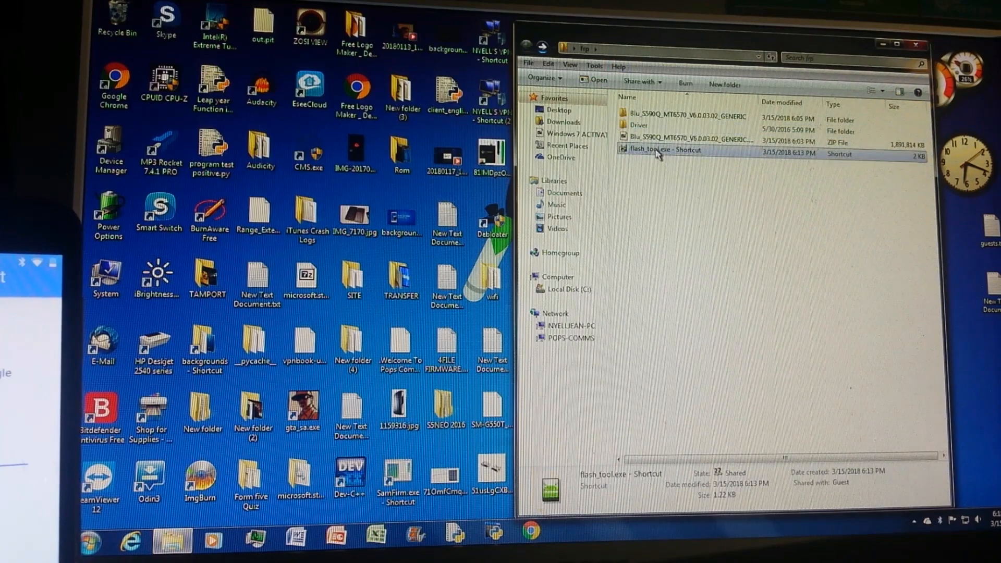
{"action": "mouse_move", "coordinate": [688, 193]}
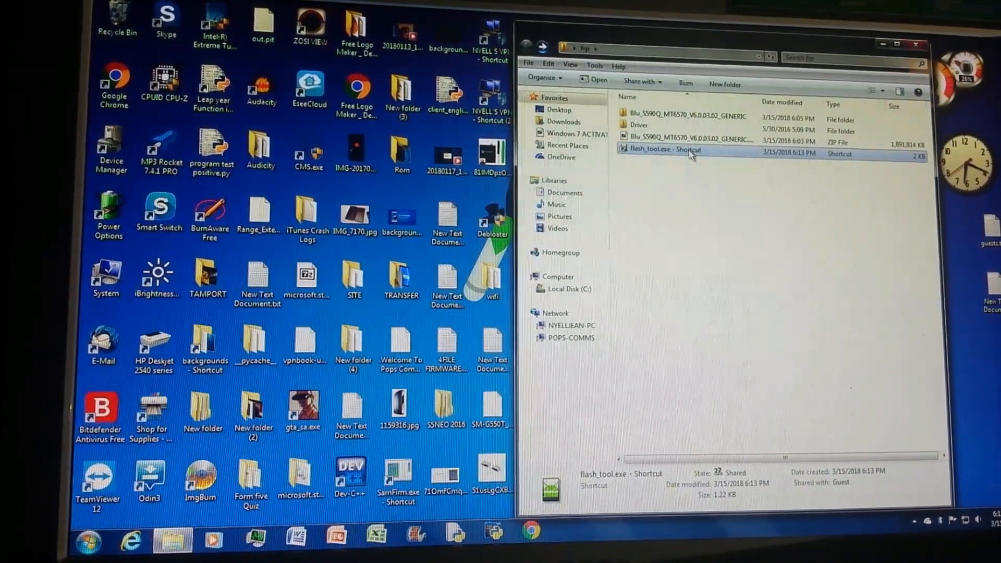
{"action": "mouse_move", "coordinate": [677, 154]}
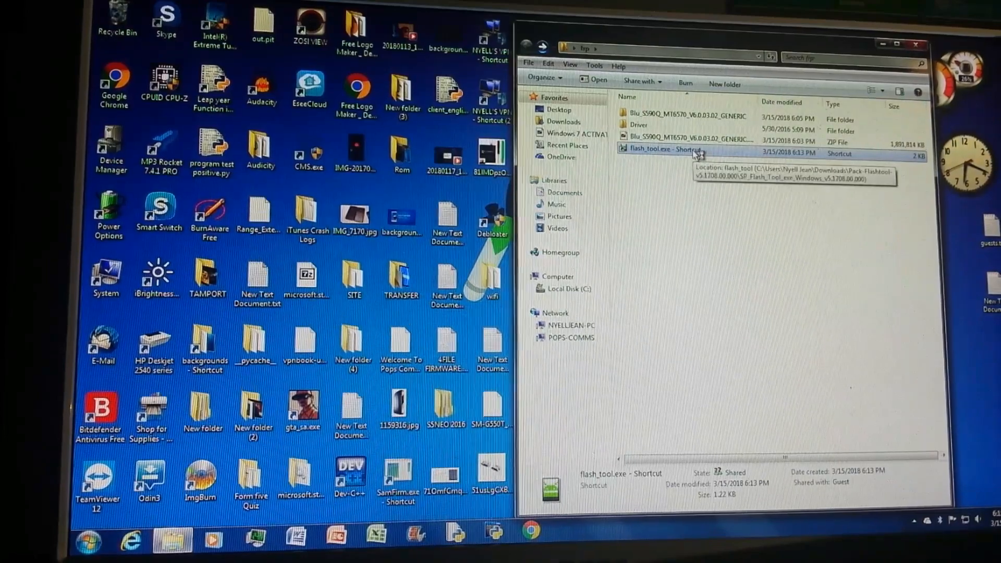
{"action": "double_click", "coordinate": [660, 153]}
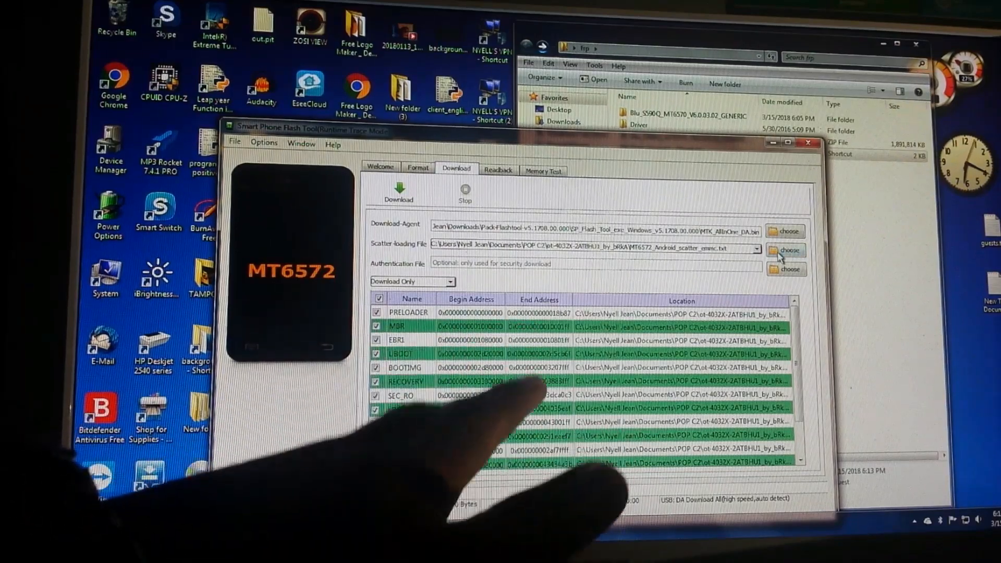
- Load MT6570_Android_scatter.txt from Desktop > frp > Blu_S590Q_MT6570_V6.0.03.02_GENERIC > Firmware
{"action": "left_click", "coordinate": [785, 250]}
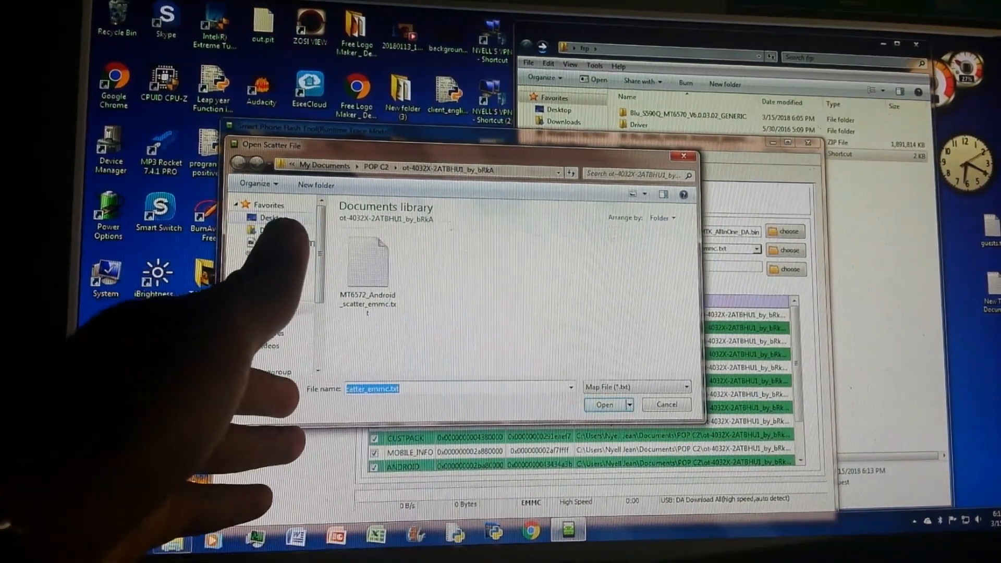
{"action": "left_click", "coordinate": [273, 217]}
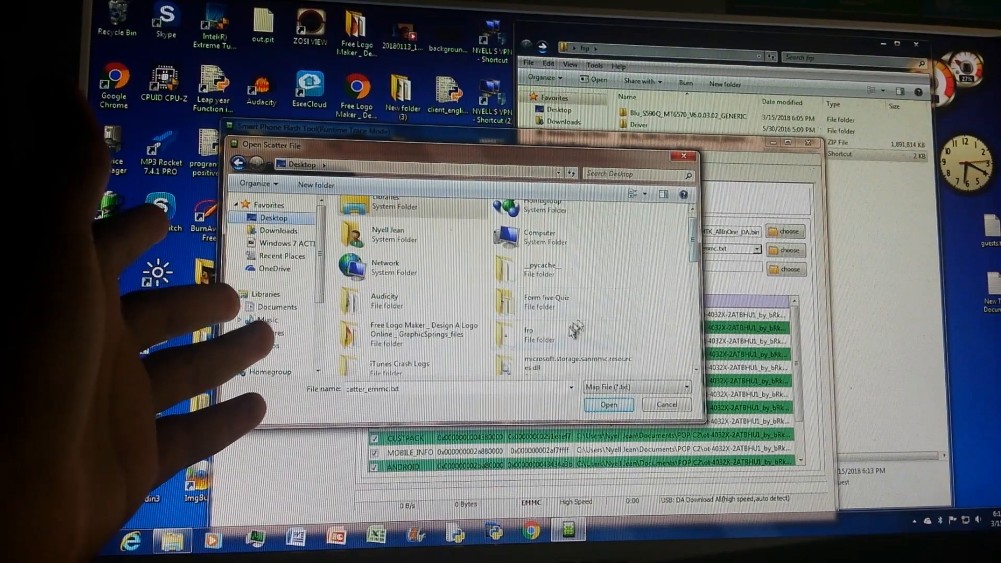
{"action": "double_click", "coordinate": [531, 332]}
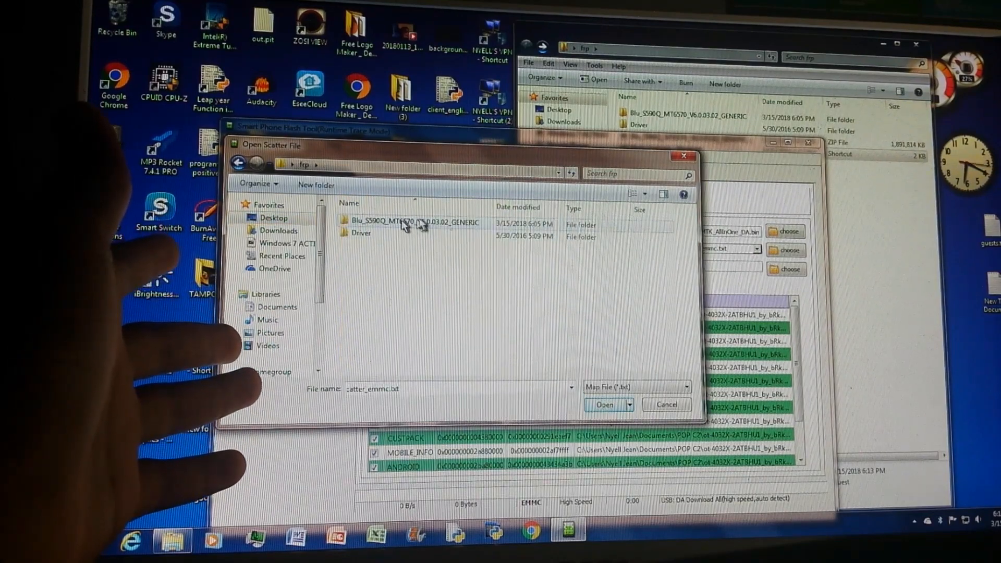
{"action": "double_click", "coordinate": [413, 224]}
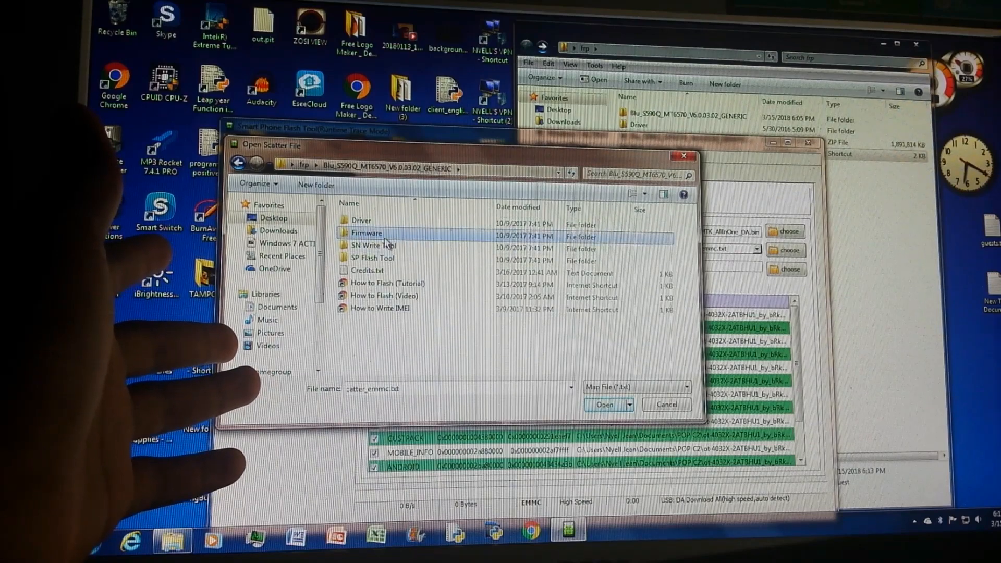
{"action": "double_click", "coordinate": [367, 233]}
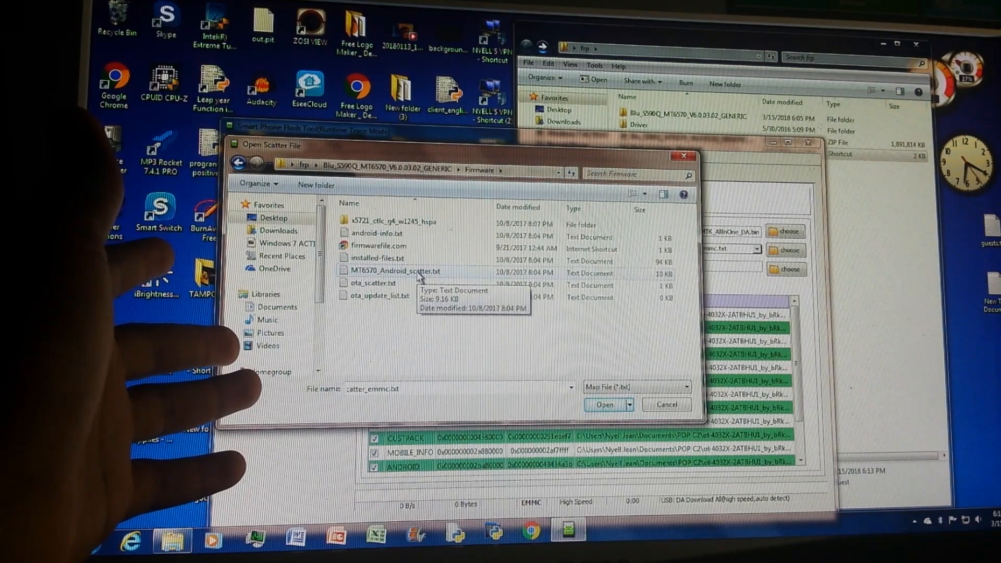
{"action": "left_click", "coordinate": [604, 404]}
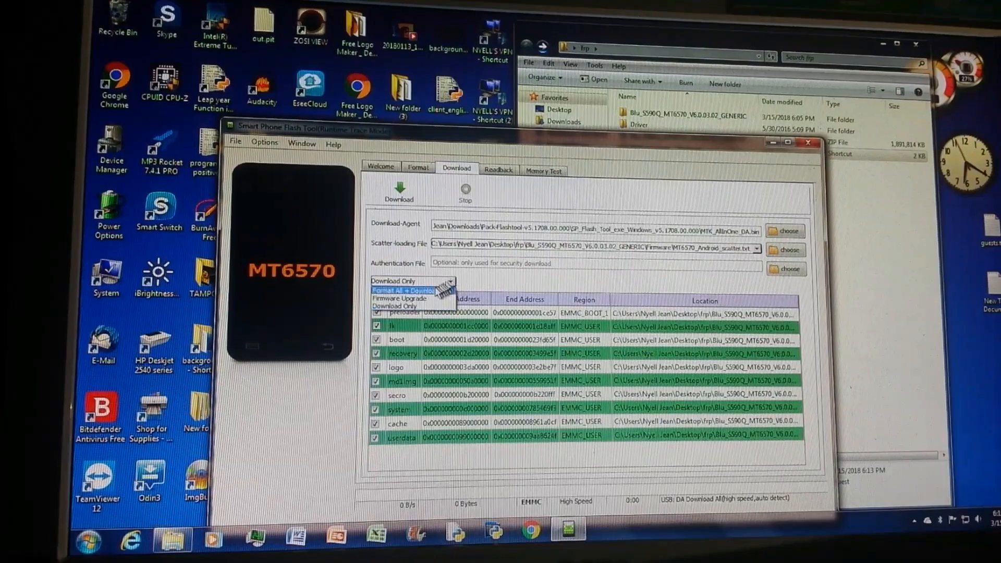
- Select Format All + Download as the flashing mode
{"action": "left_click", "coordinate": [407, 291]}
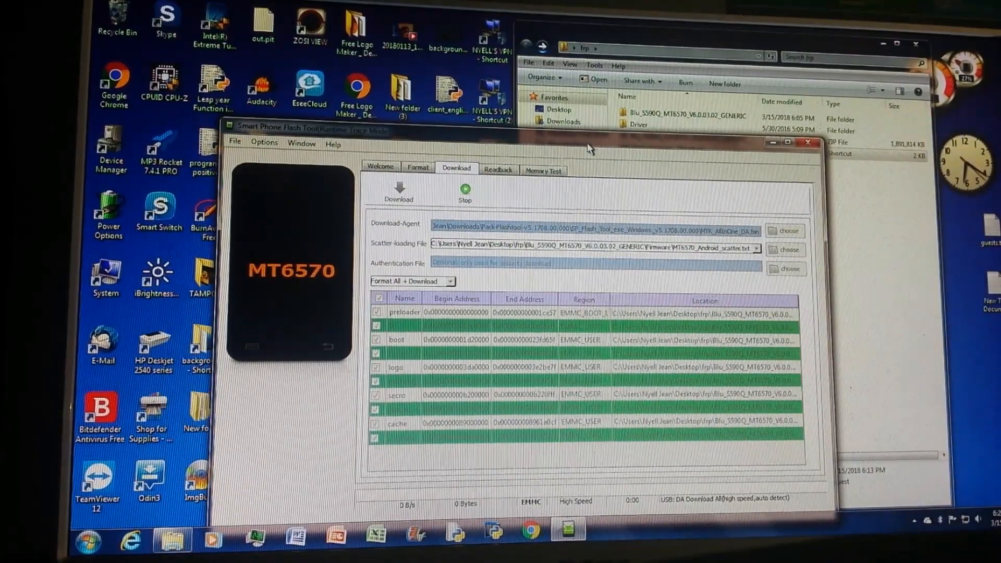
{"action": "left_click", "coordinate": [399, 191]}
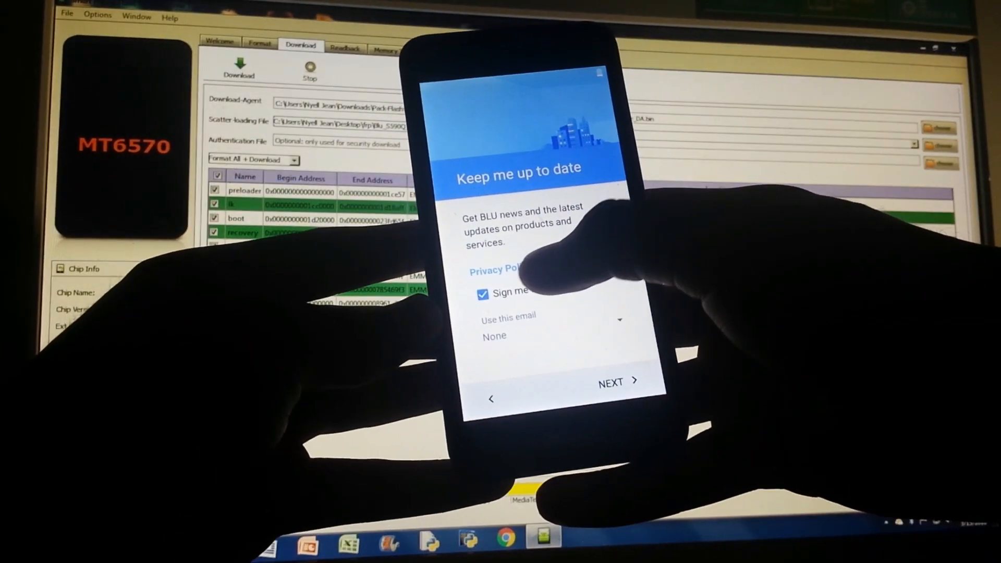
- Tap NEXT on the 'Keep me up to date' BLU news sign-up screen
{"action": "left_click", "coordinate": [481, 293]}
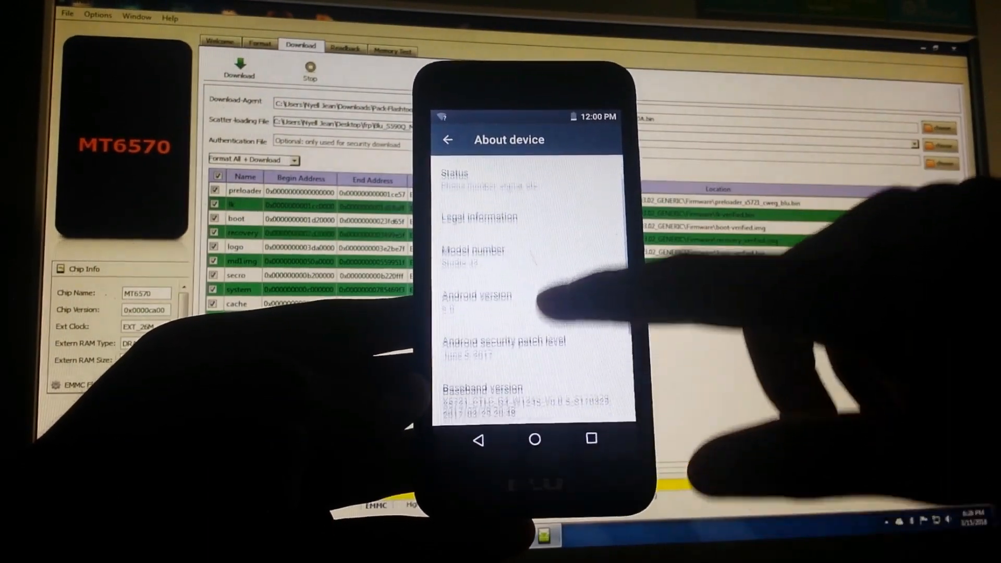
- Unlock Developer options from About device and confirm allowing development settings
{"action": "scroll", "scroll_direction": "down", "scroll_amount": 3}
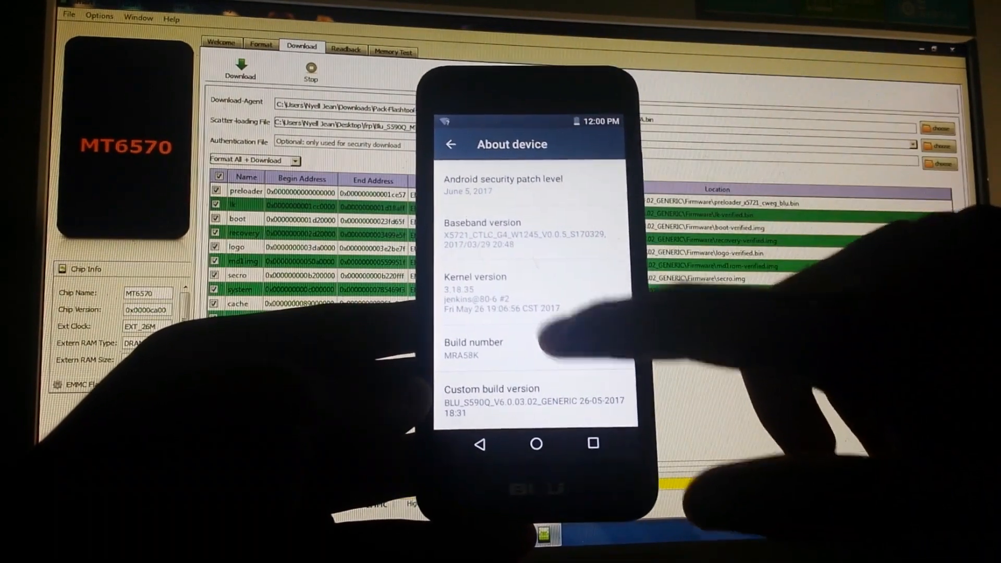
{"action": "left_click", "coordinate": [472, 342]}
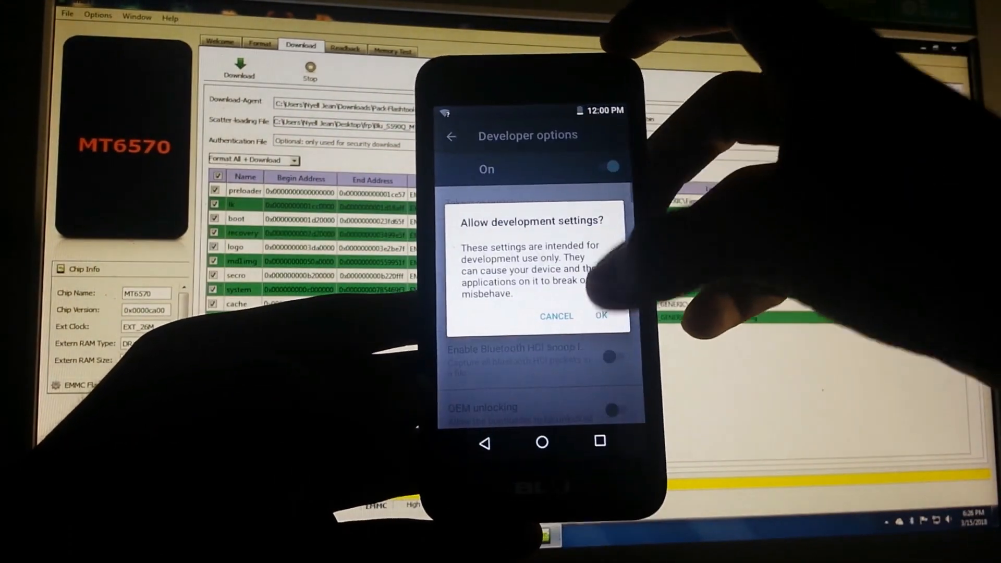
{"action": "left_click", "coordinate": [599, 315]}
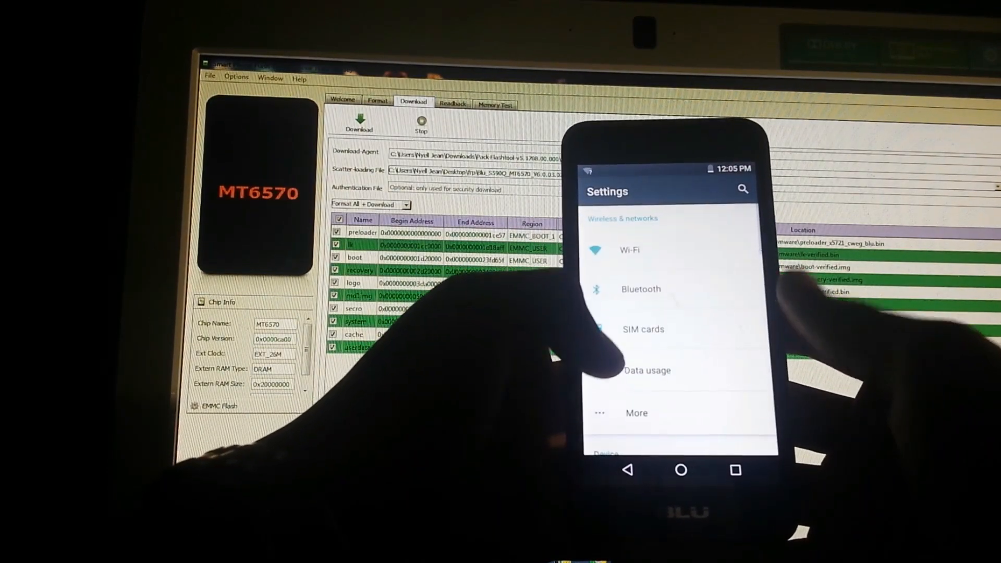
- Scroll the main Settings list down to the new Developer options entry
{"action": "scroll", "scroll_direction": "down", "scroll_amount": 3}
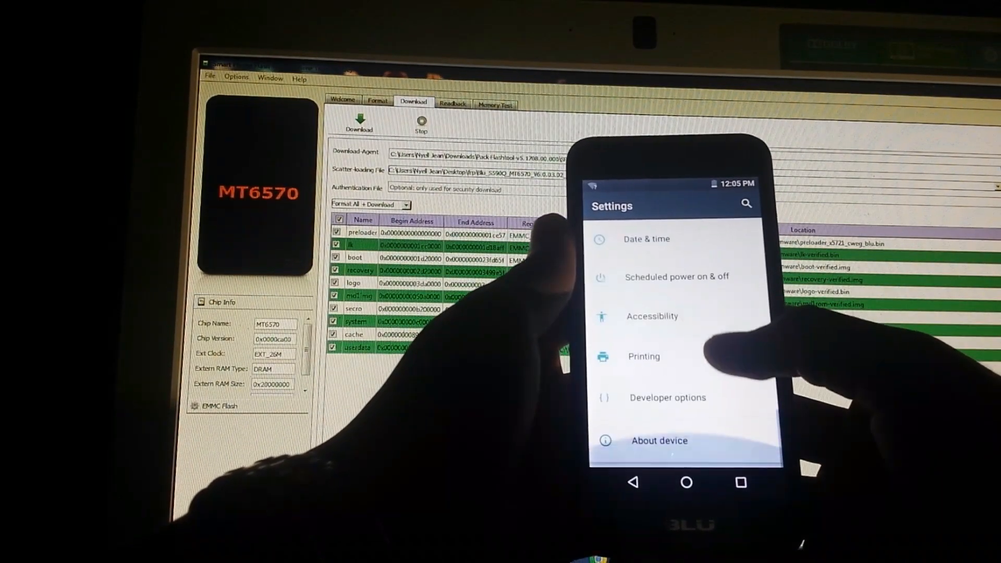